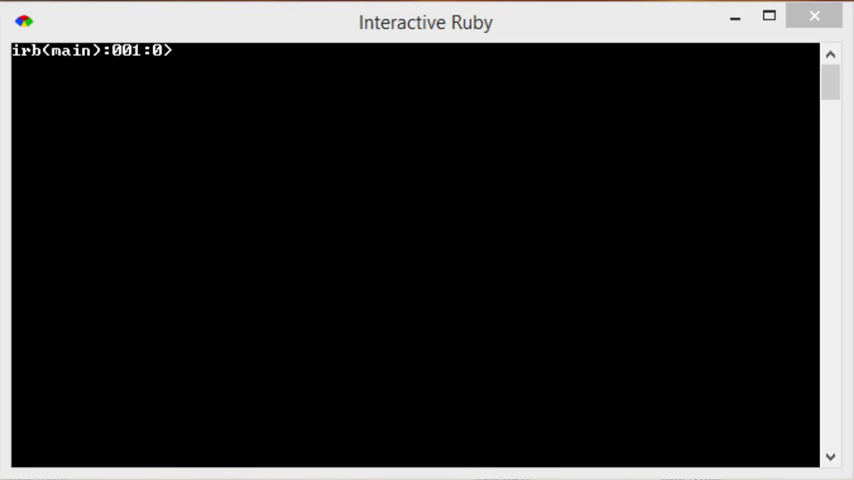
mouse_move(192, 262)
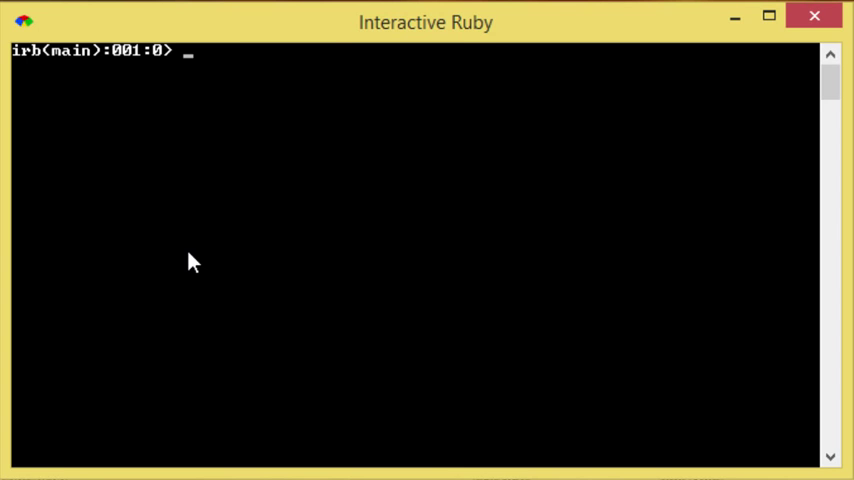
text(x =)
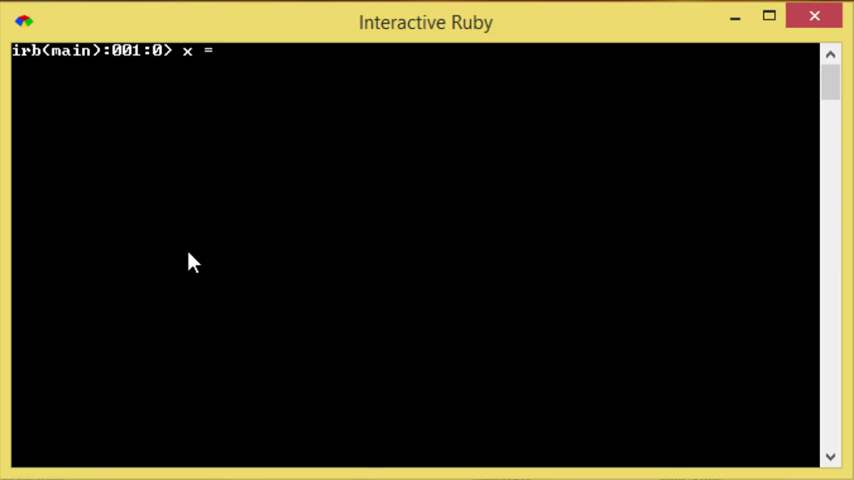
text(")
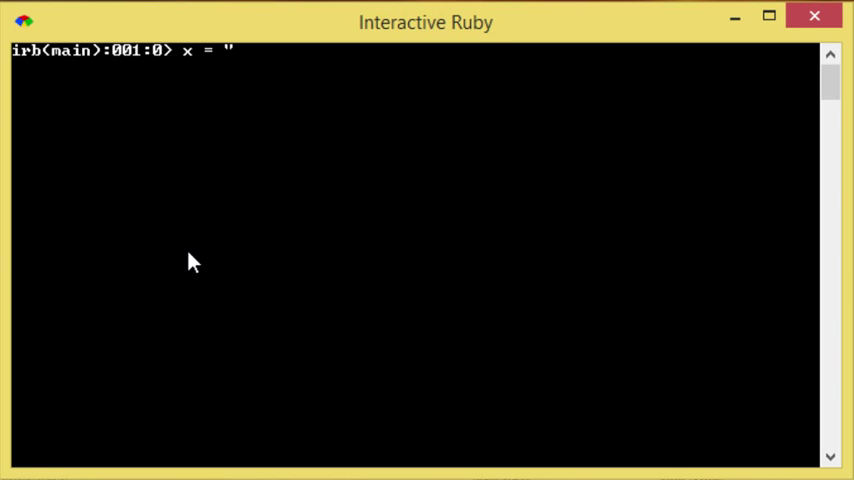
text(")
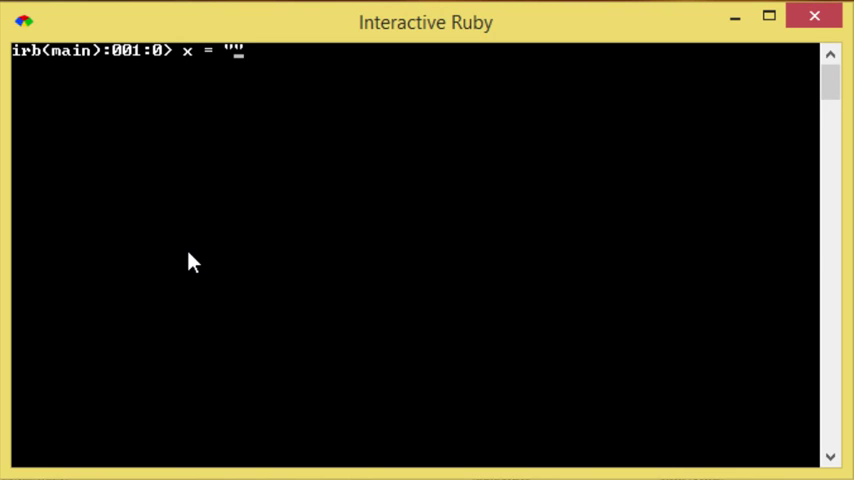
text(i ca)
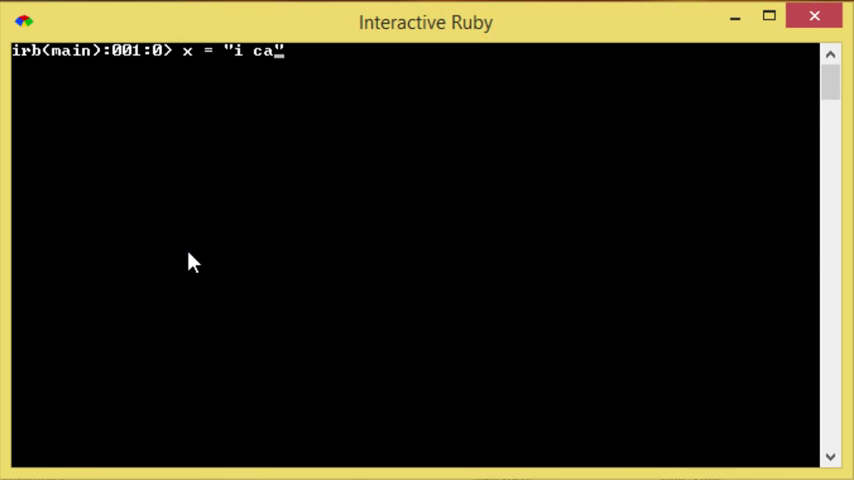
text(nnot wait")
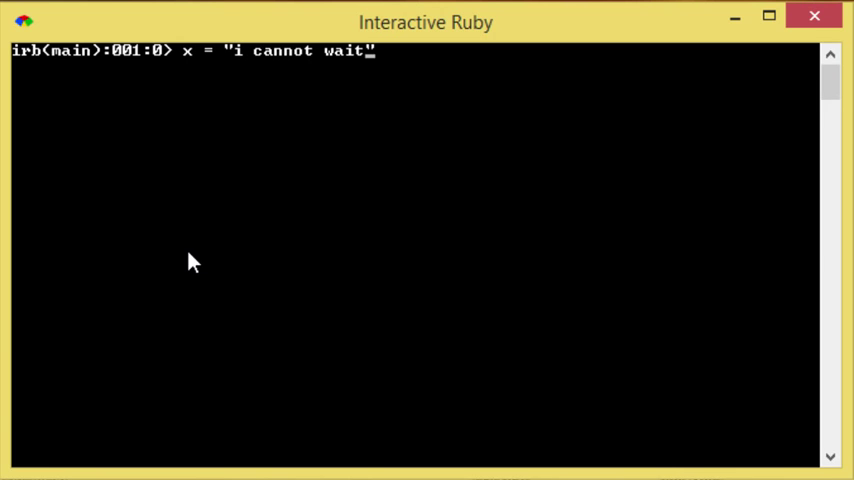
text(for the new star wa)
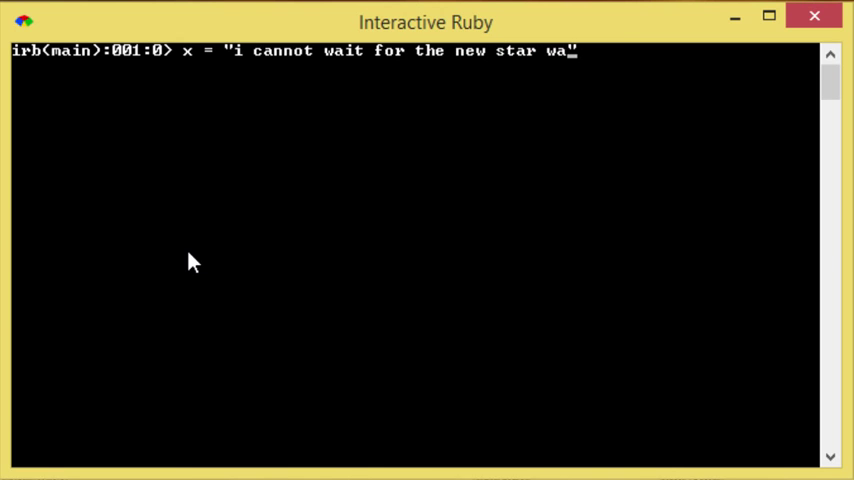
text(rs movie")
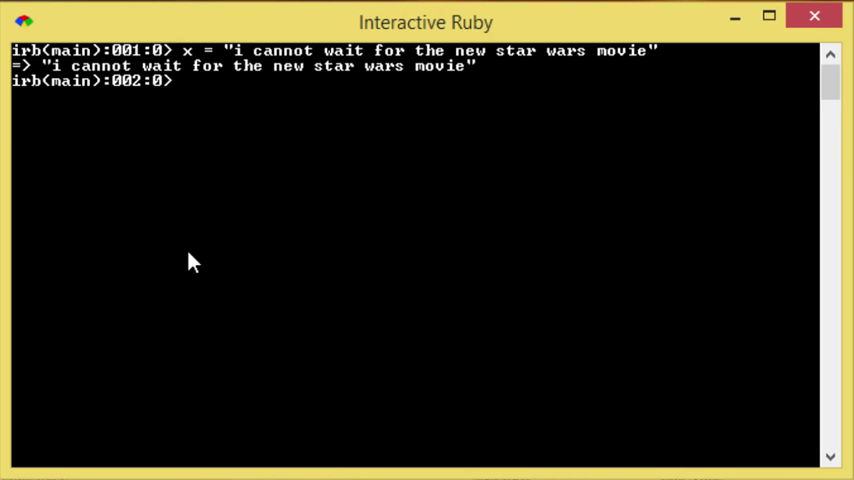
text(x.s)
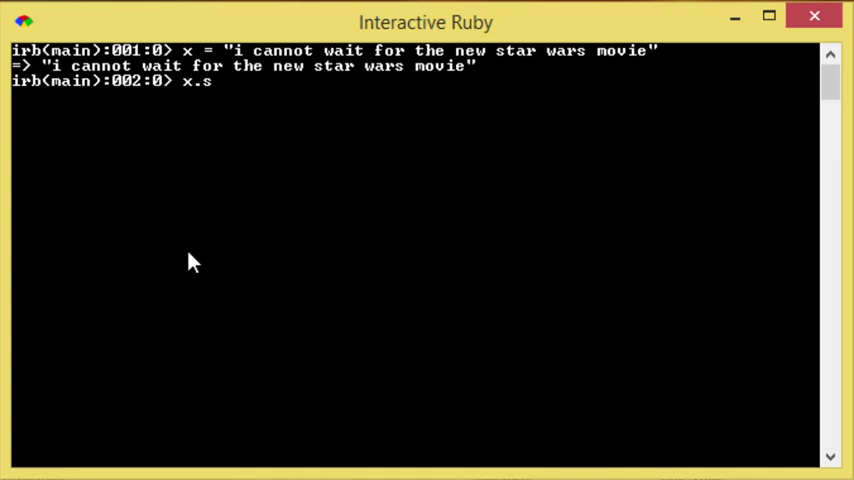
text(can)
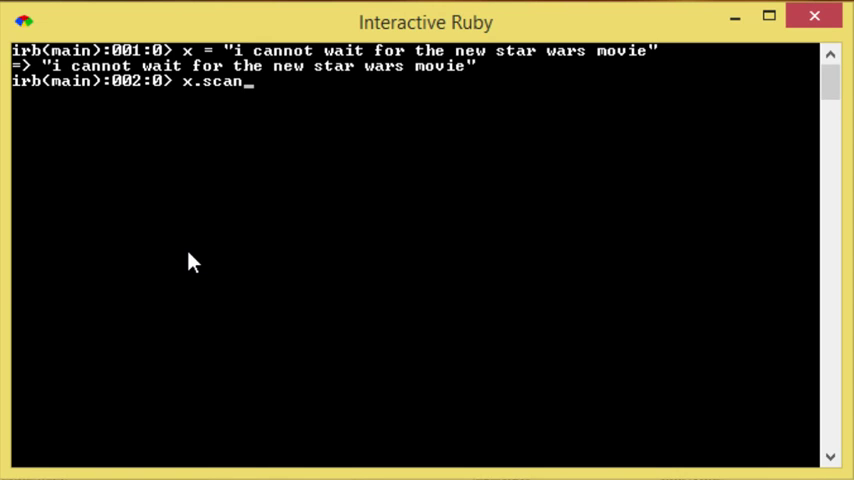
text(()
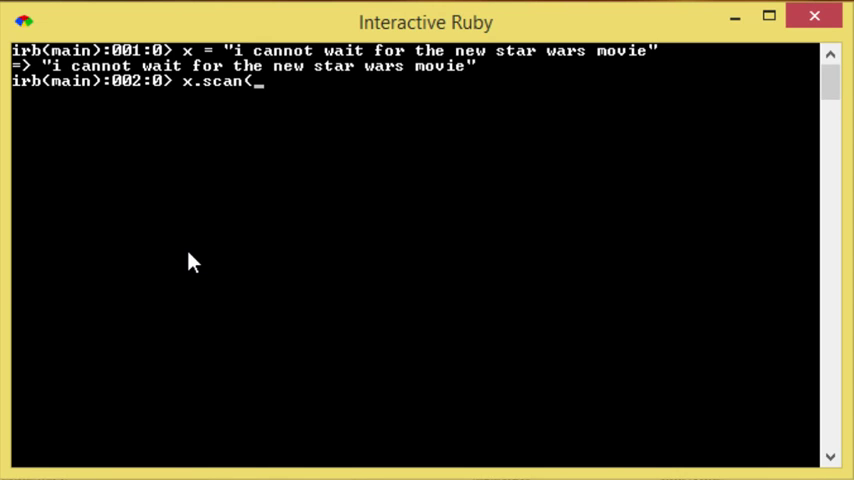
text(/)
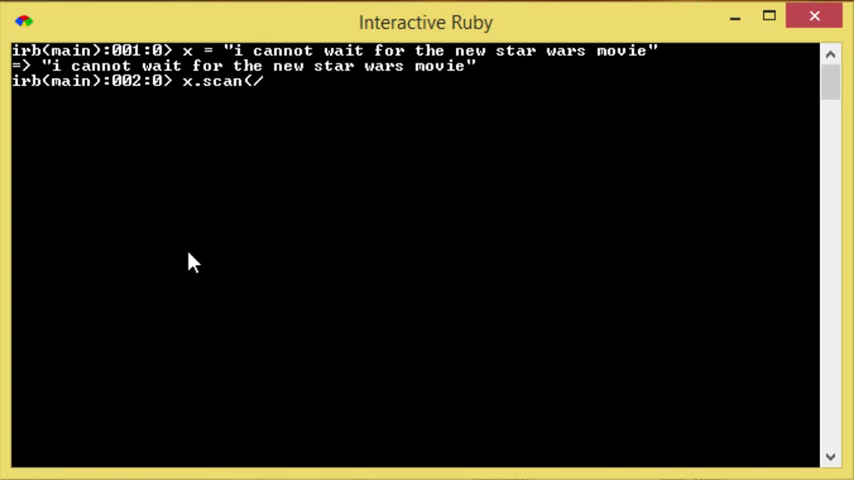
text(../)
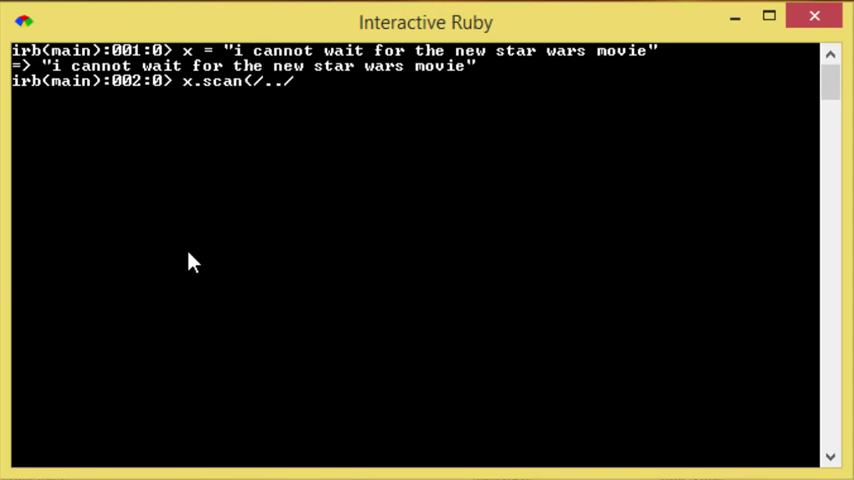
text(/)
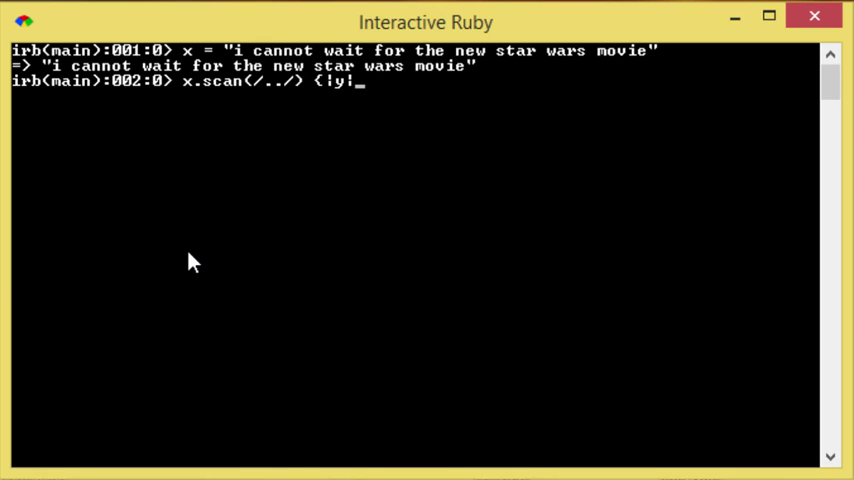
mouse_move(384, 116)
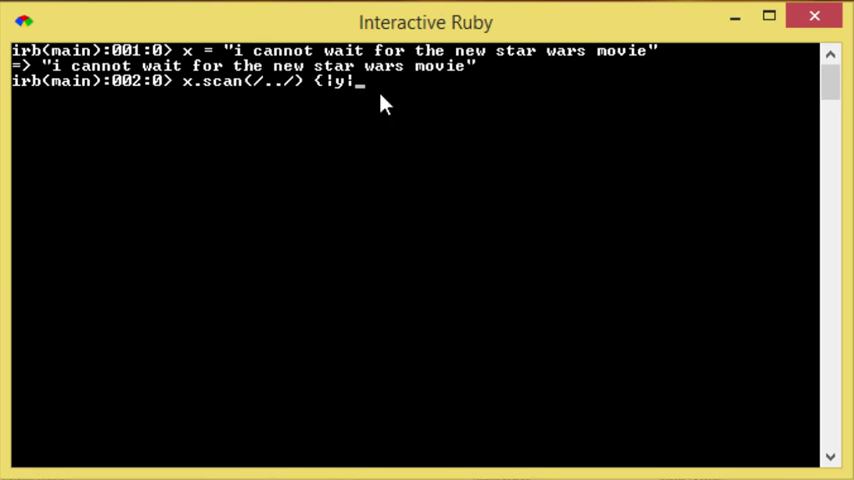
text(puts)
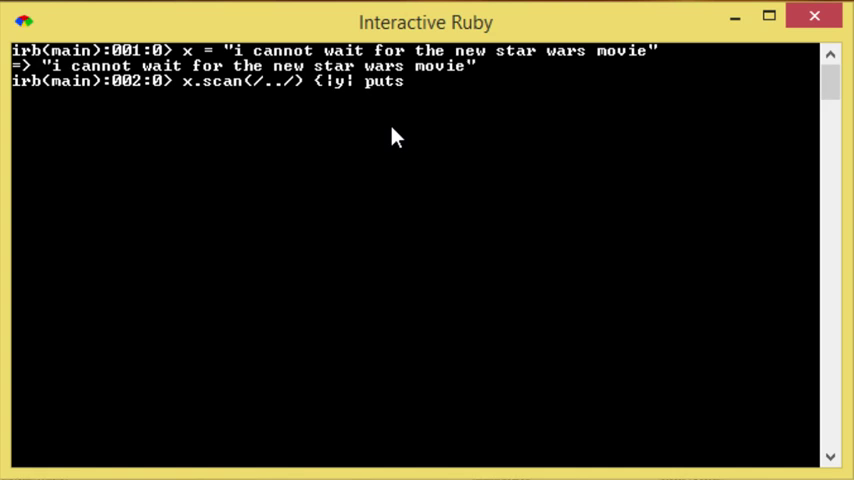
text(y})
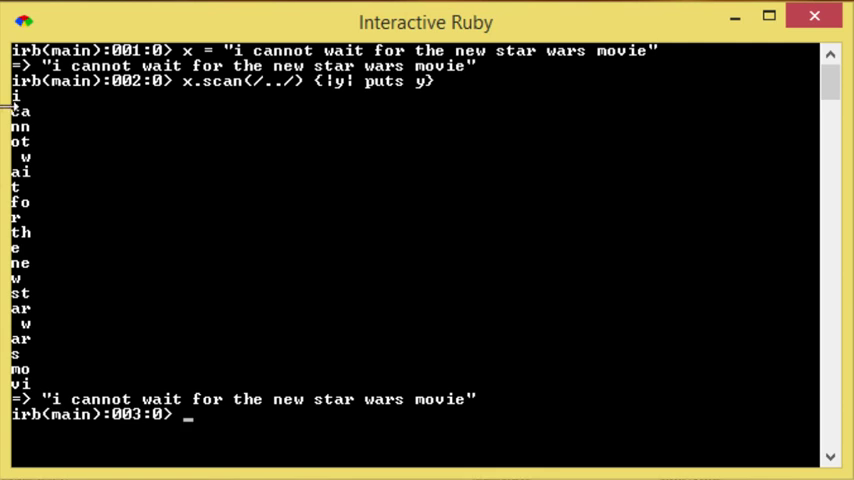
mouse_move(44, 138)
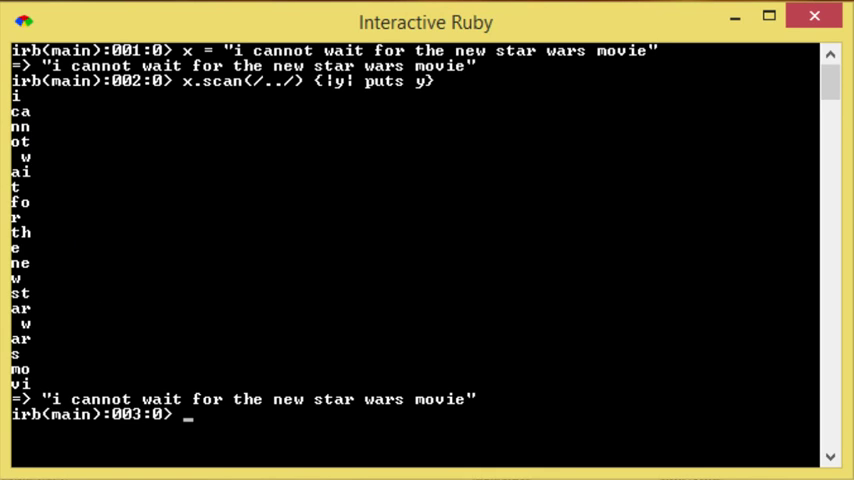
text(x.scan(/../) {|y| puts y})
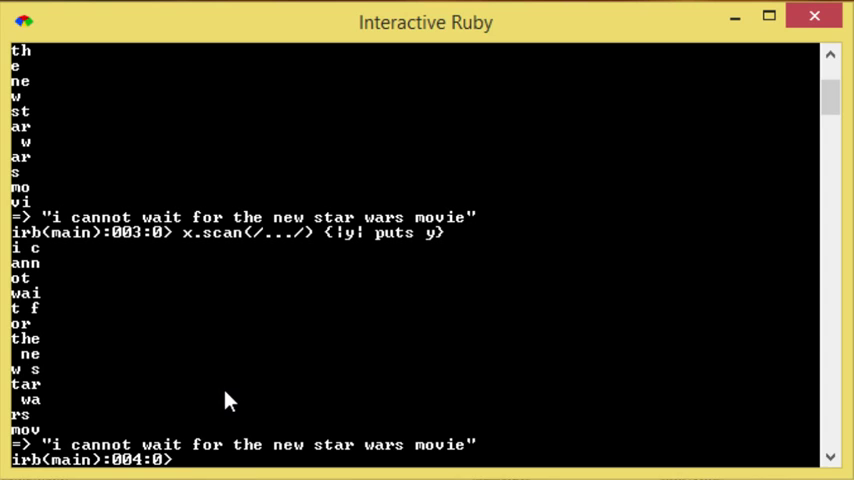
mouse_move(40, 360)
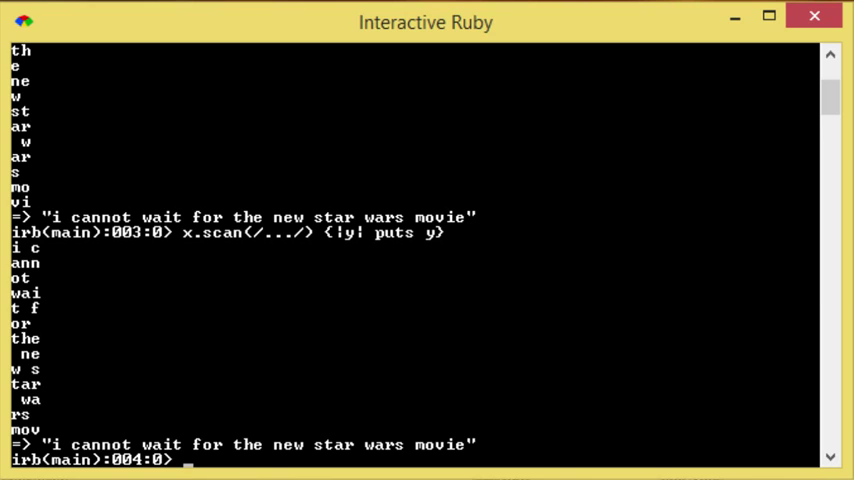
mouse_move(30, 258)
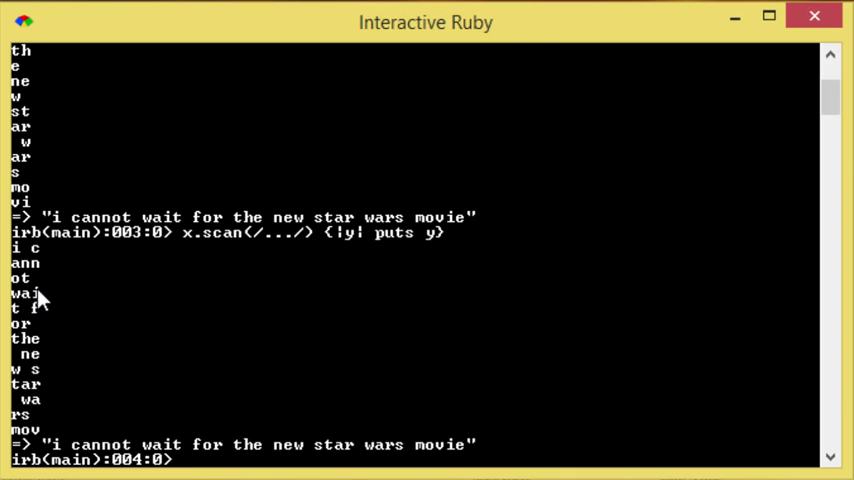
mouse_move(92, 336)
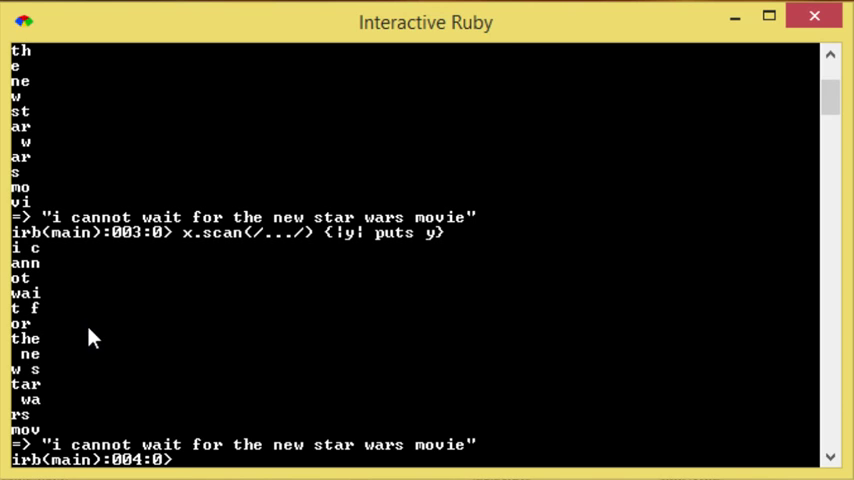
mouse_move(114, 364)
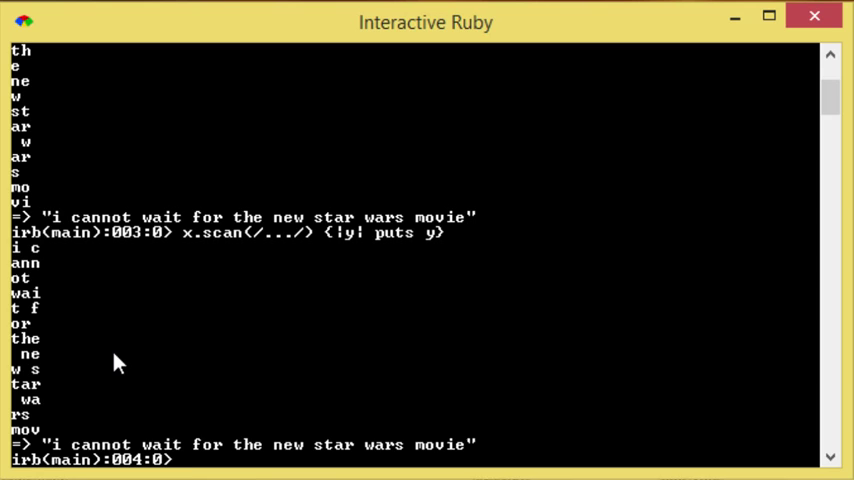
mouse_move(28, 428)
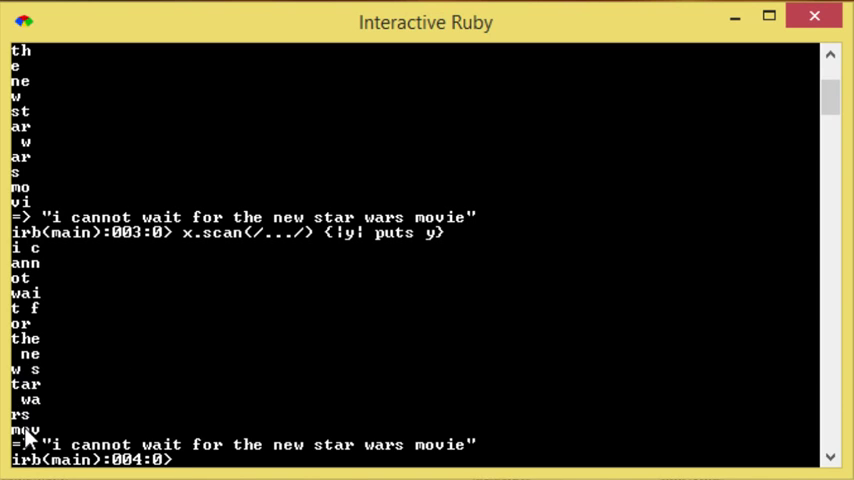
mouse_move(40, 432)
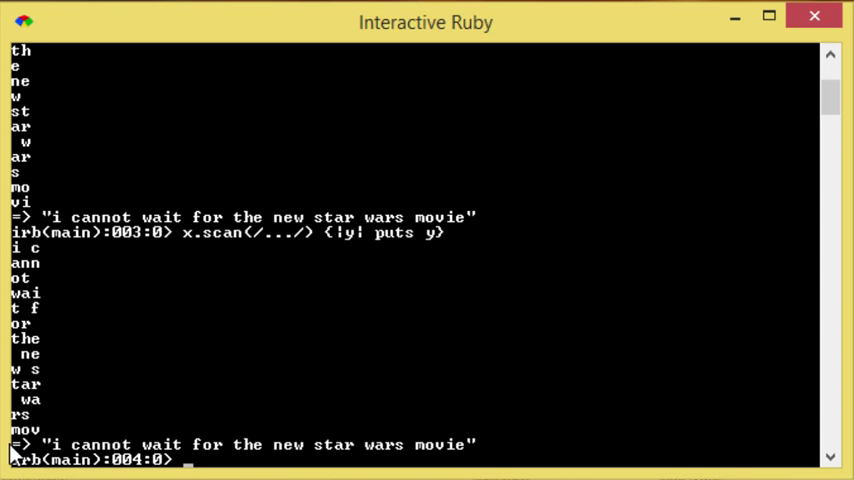
mouse_move(56, 440)
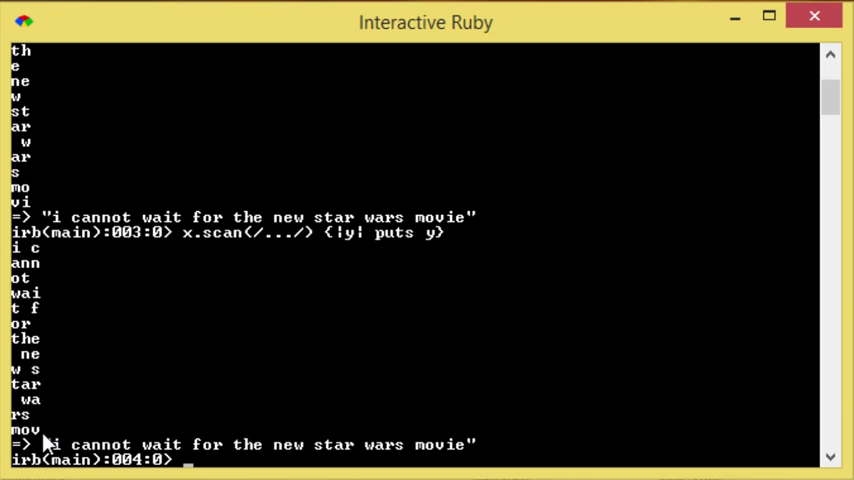
mouse_move(40, 444)
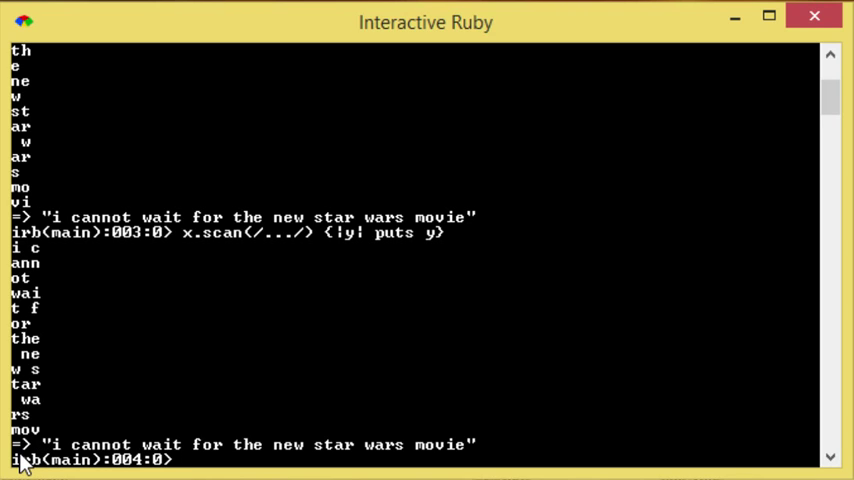
mouse_move(204, 468)
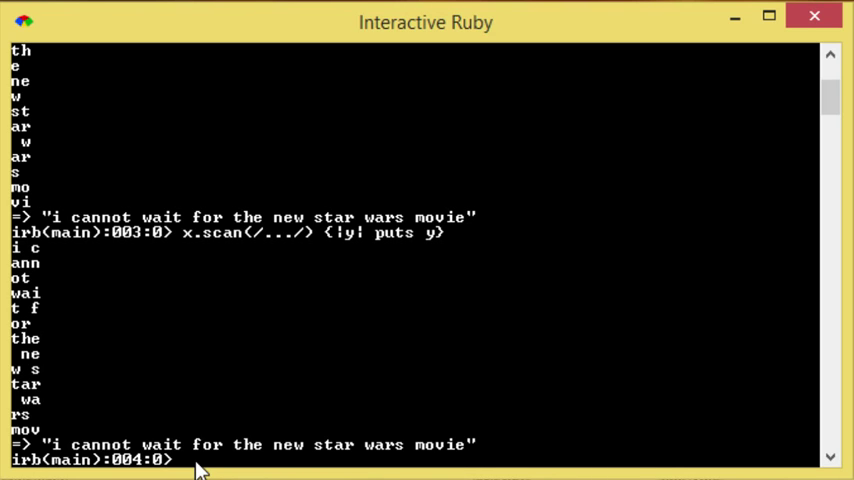
mouse_move(210, 440)
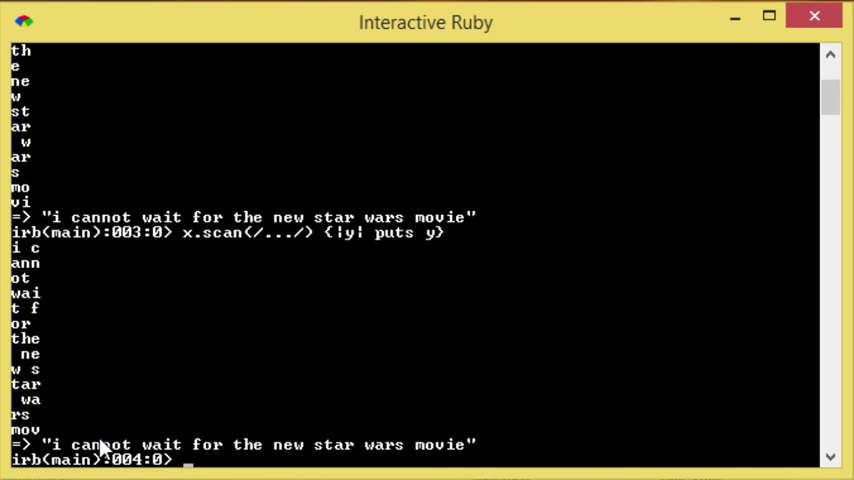
mouse_move(332, 456)
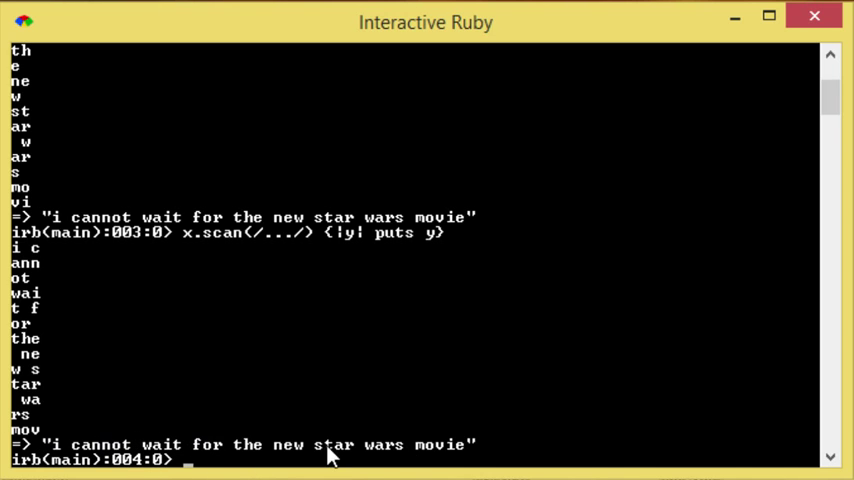
mouse_move(592, 472)
text(x.scan(/\S\S\S/) {|y| puts y})
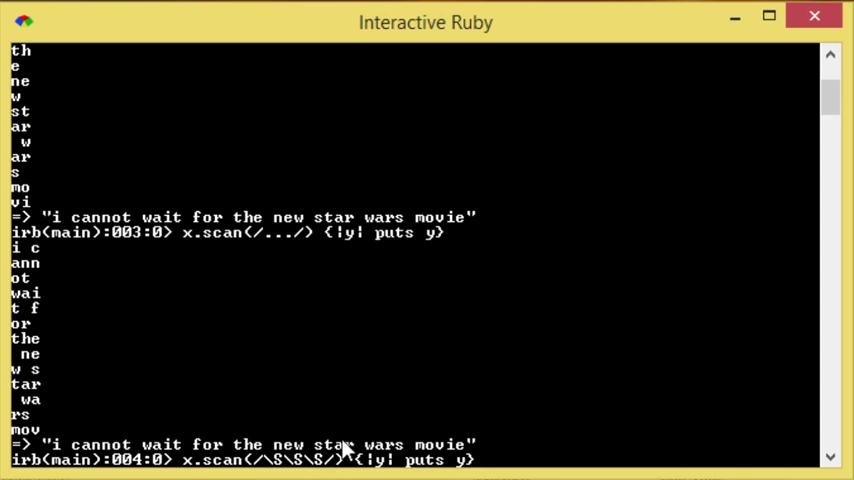
mouse_move(222, 460)
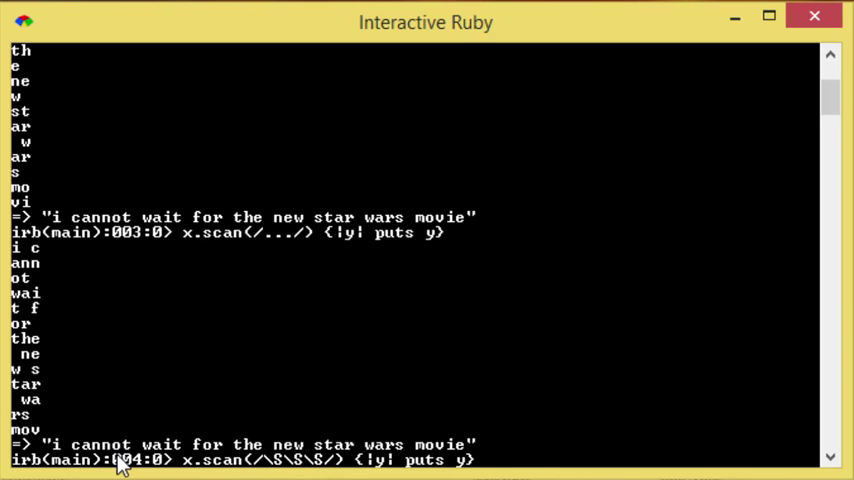
mouse_move(290, 460)
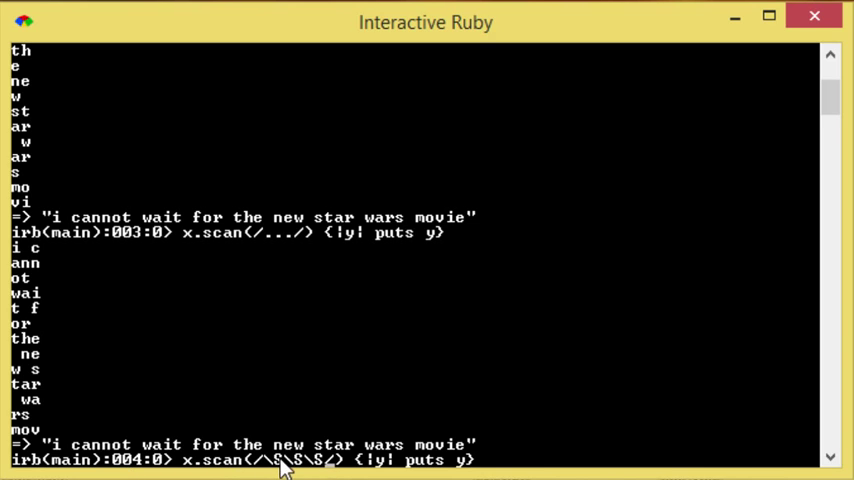
mouse_move(92, 460)
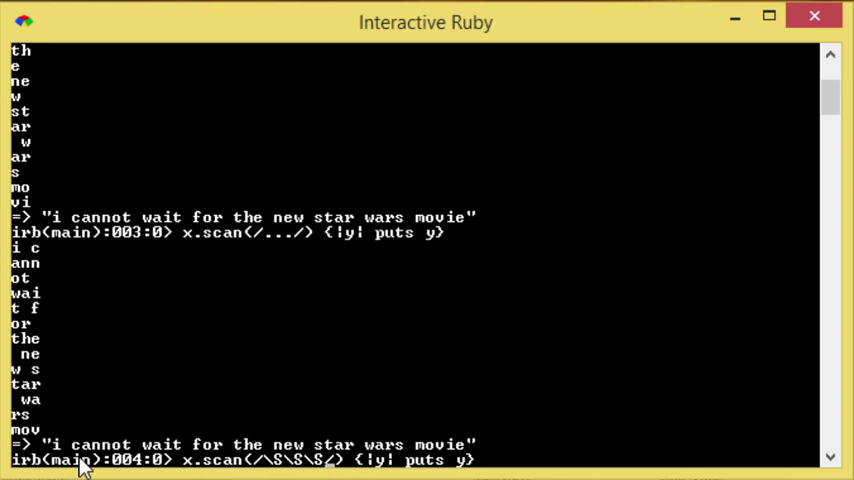
mouse_move(164, 458)
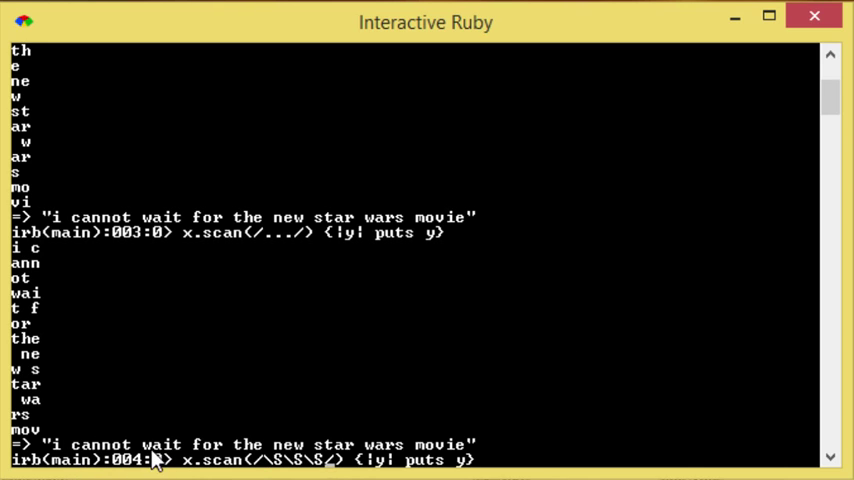
mouse_move(204, 456)
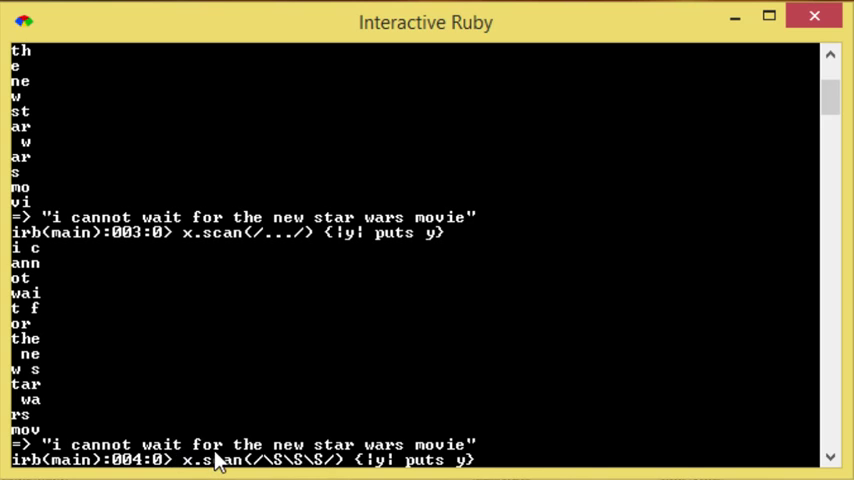
mouse_move(284, 454)
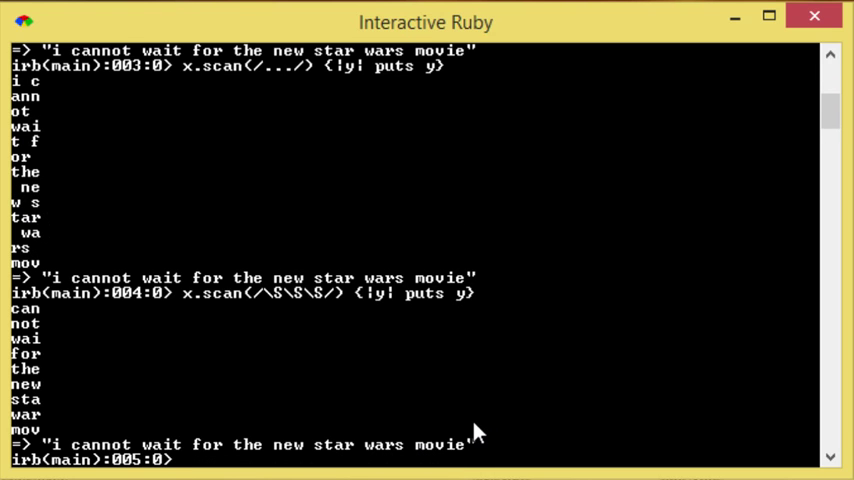
mouse_move(100, 310)
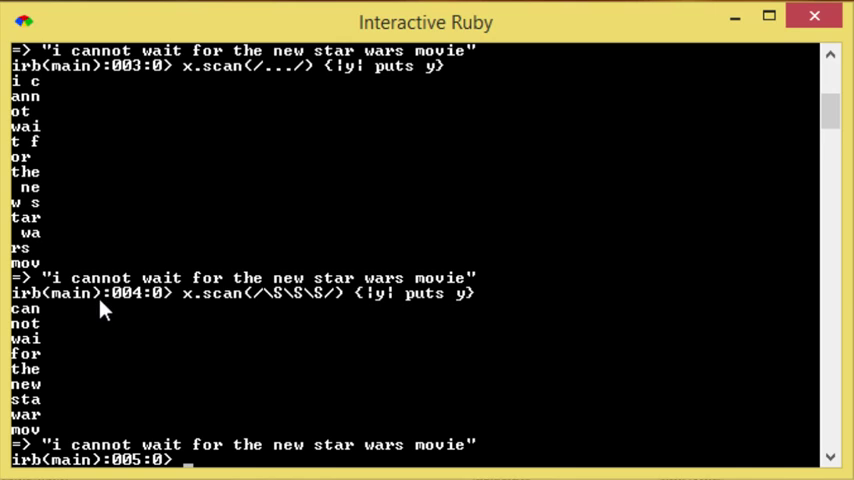
mouse_move(96, 328)
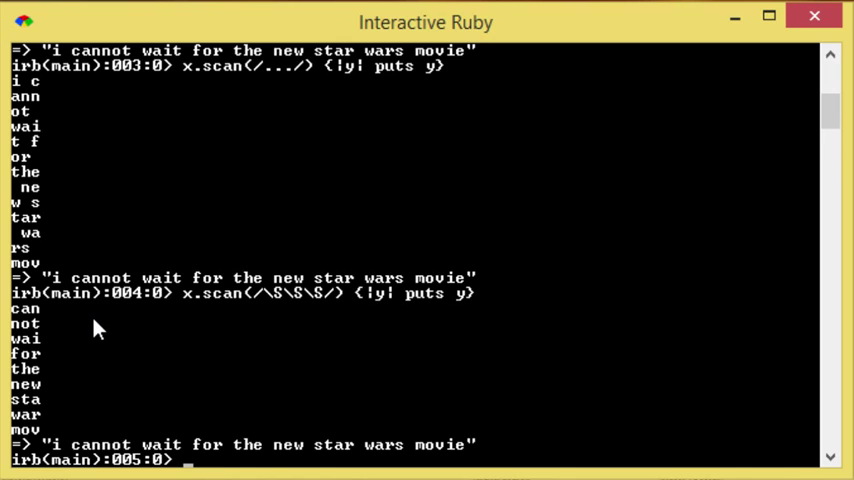
mouse_move(144, 392)
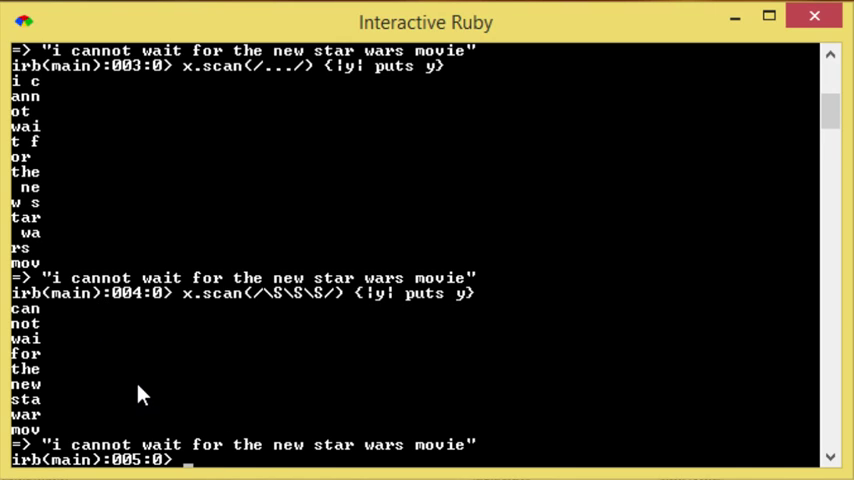
mouse_move(268, 428)
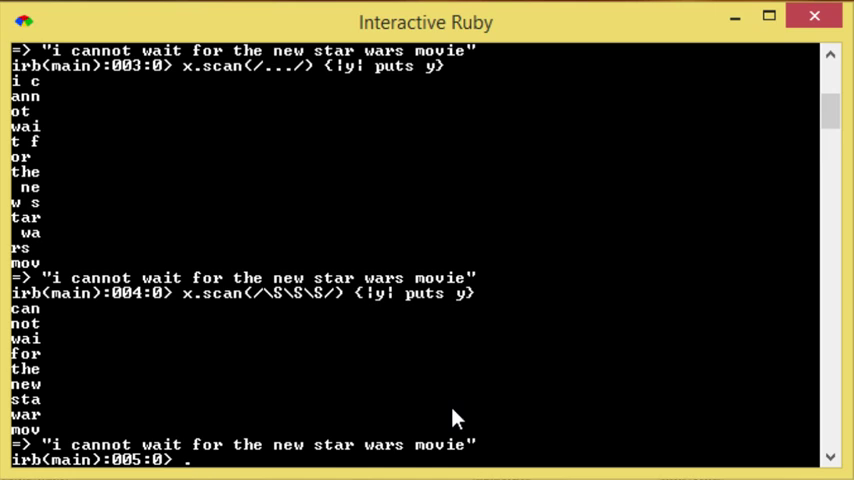
text(..)
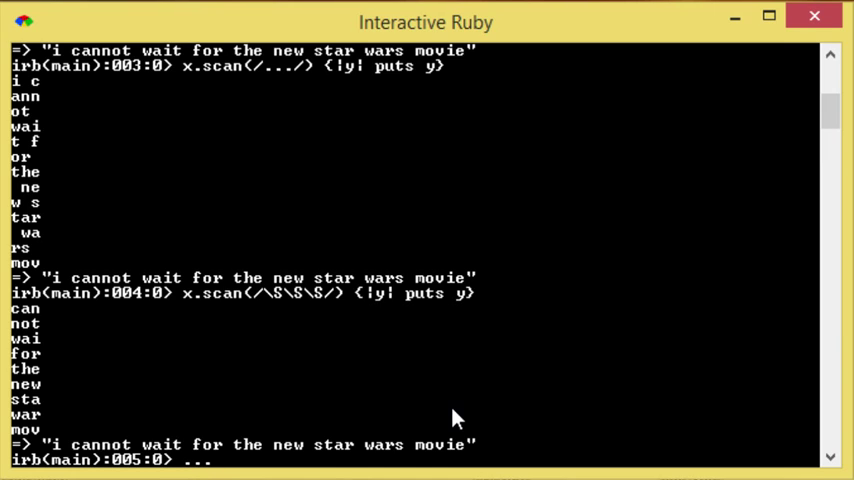
text(\S\S)
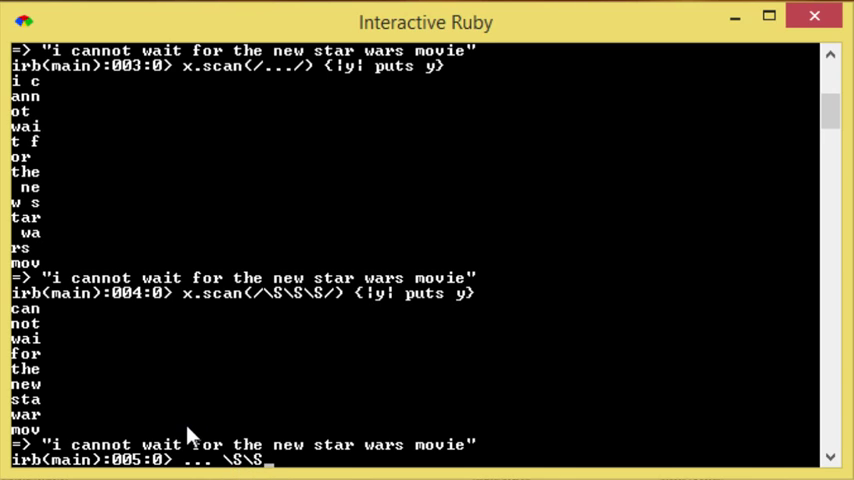
mouse_move(490, 338)
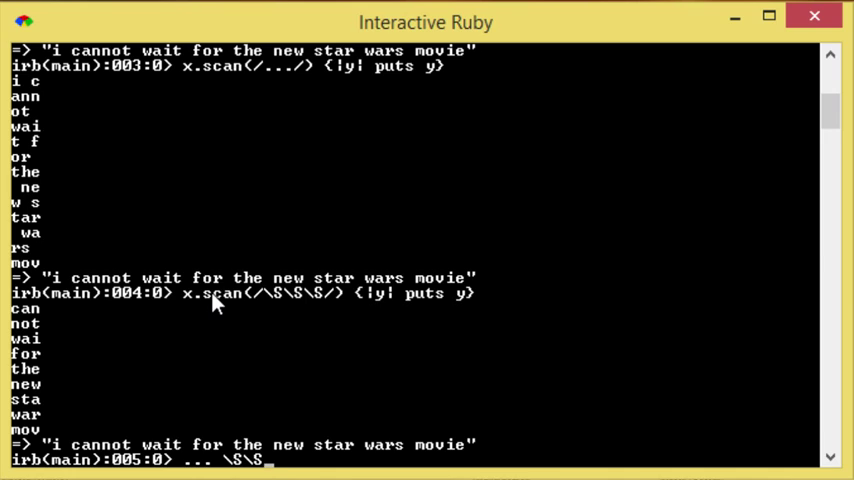
mouse_move(300, 386)
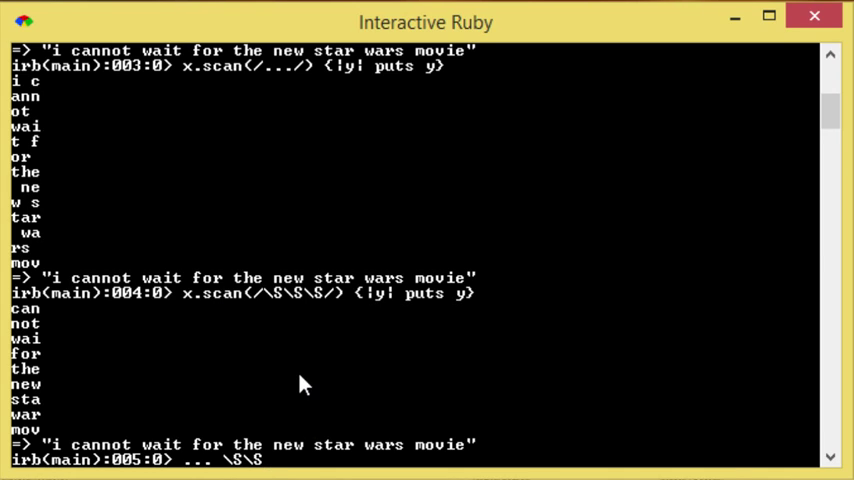
mouse_move(68, 470)
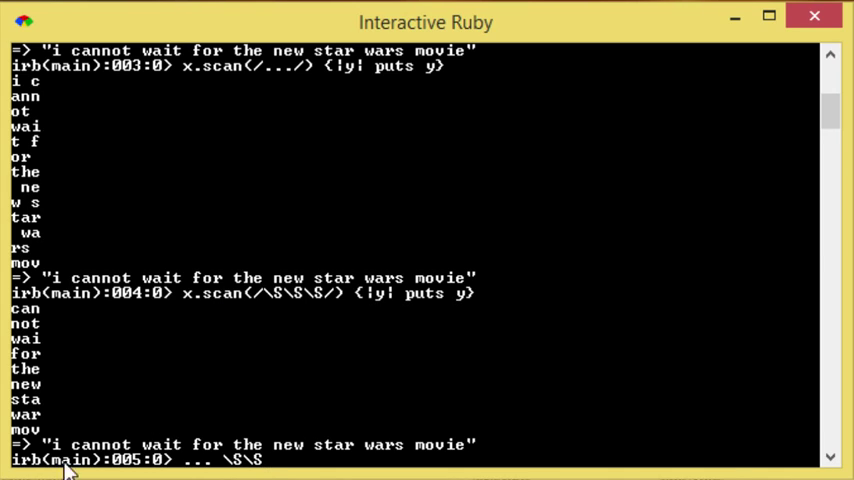